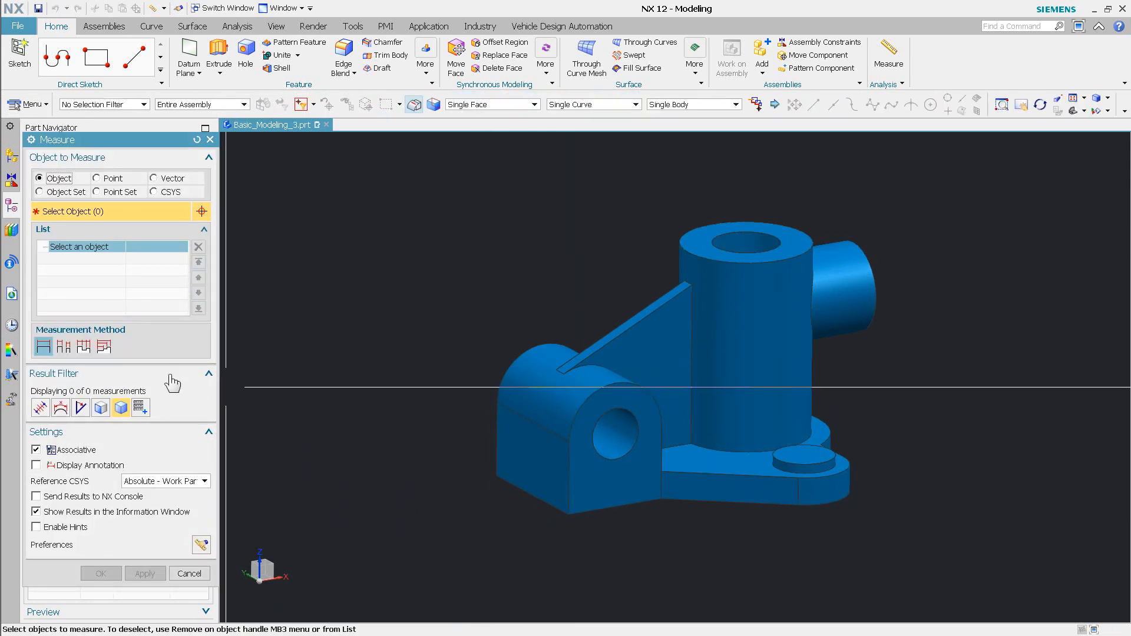
pyautogui.moveTo(39, 408)
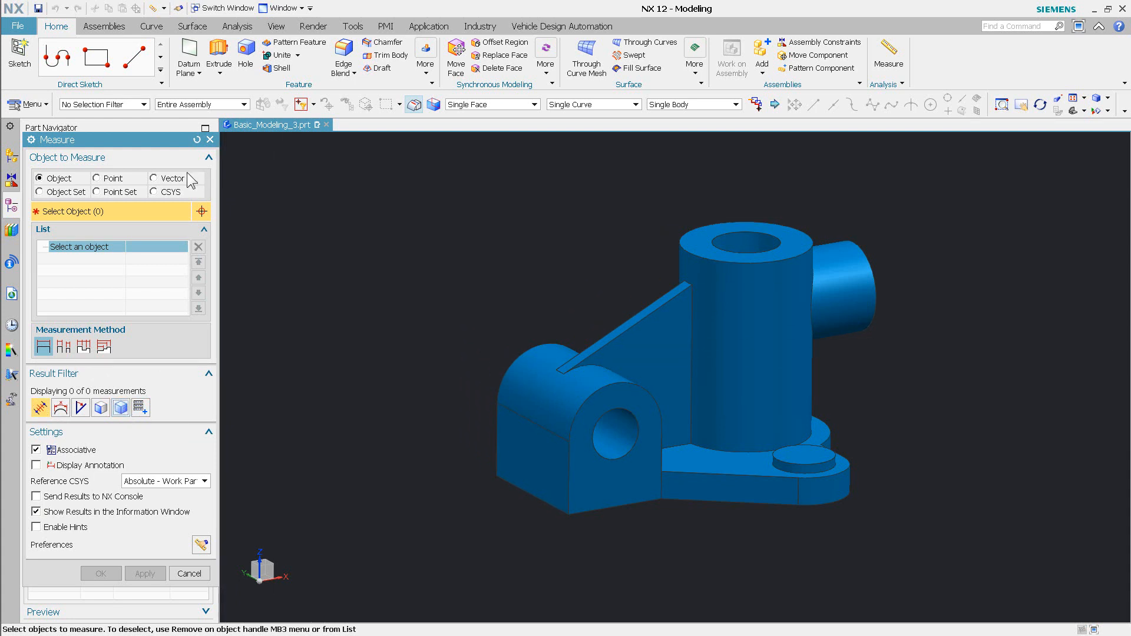
# - Add Vector 1 as a measurement direction, then return to object selection
pyautogui.click(155, 178)
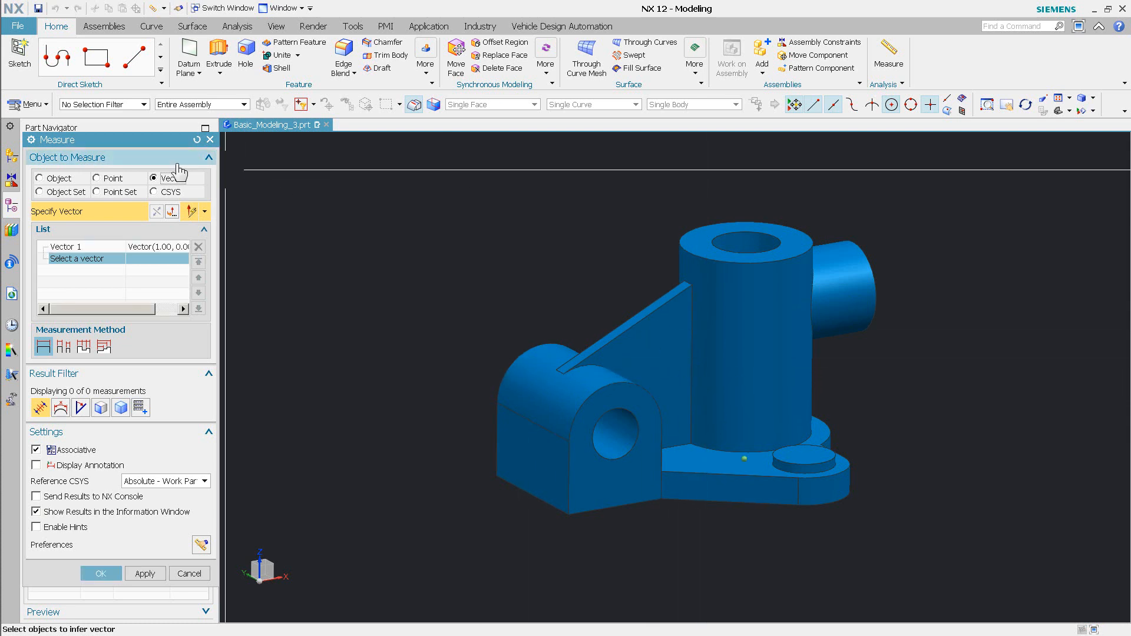
pyautogui.click(40, 178)
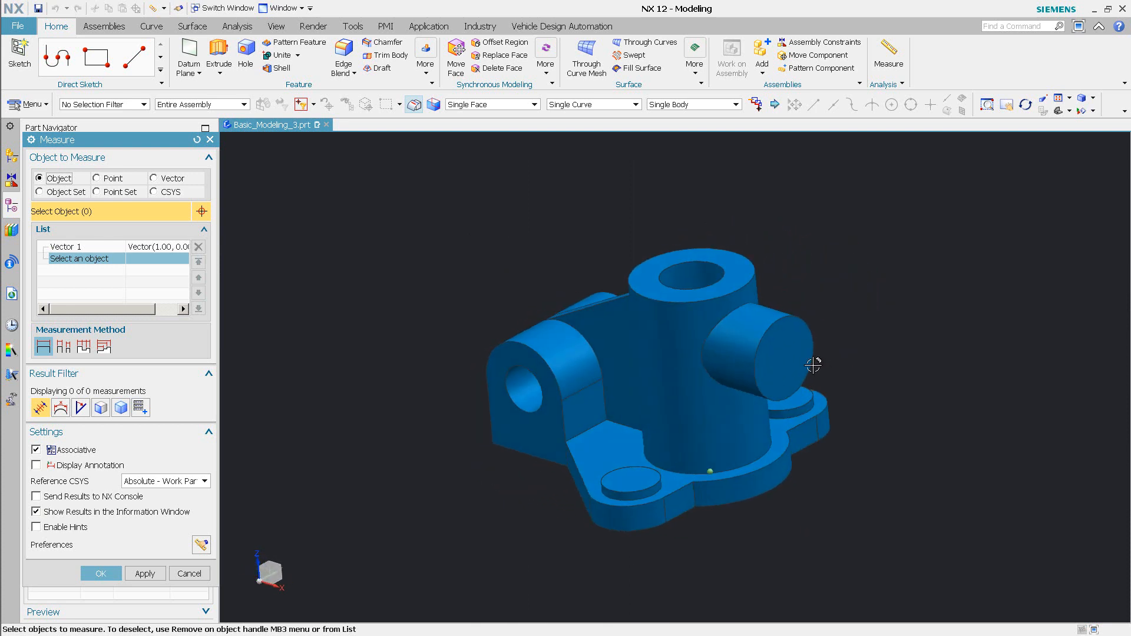
# - Measure lug face to cylinder end face, removing Vector 1 and showing Minimum Distance 194.1391 mm
pyautogui.click(808, 340)
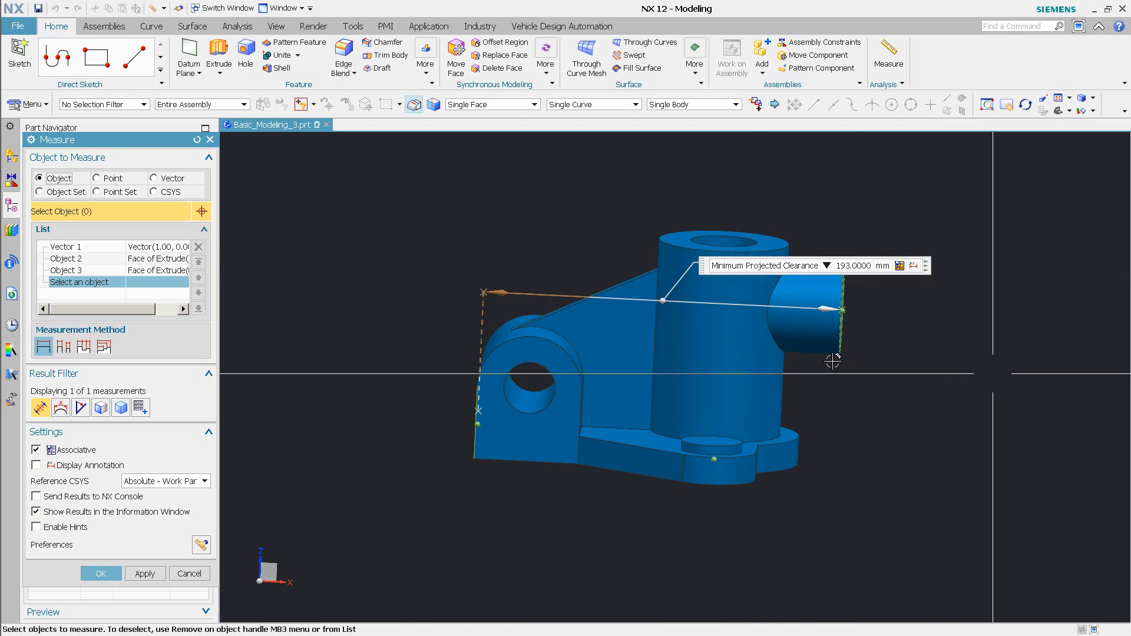
pyautogui.click(65, 246)
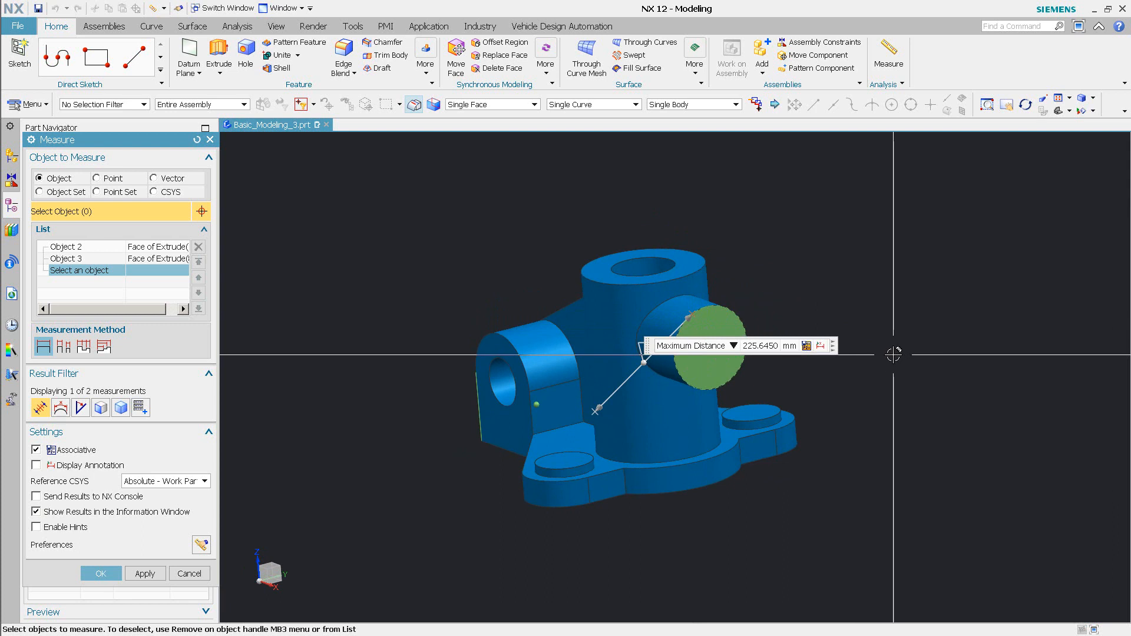
pyautogui.click(731, 347)
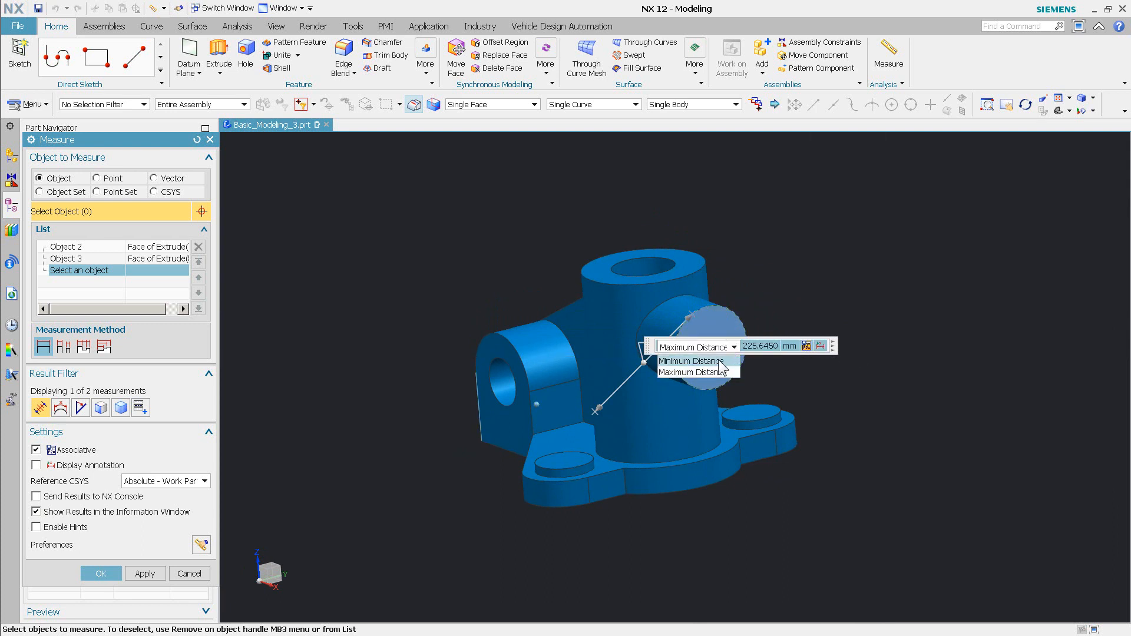
pyautogui.click(691, 360)
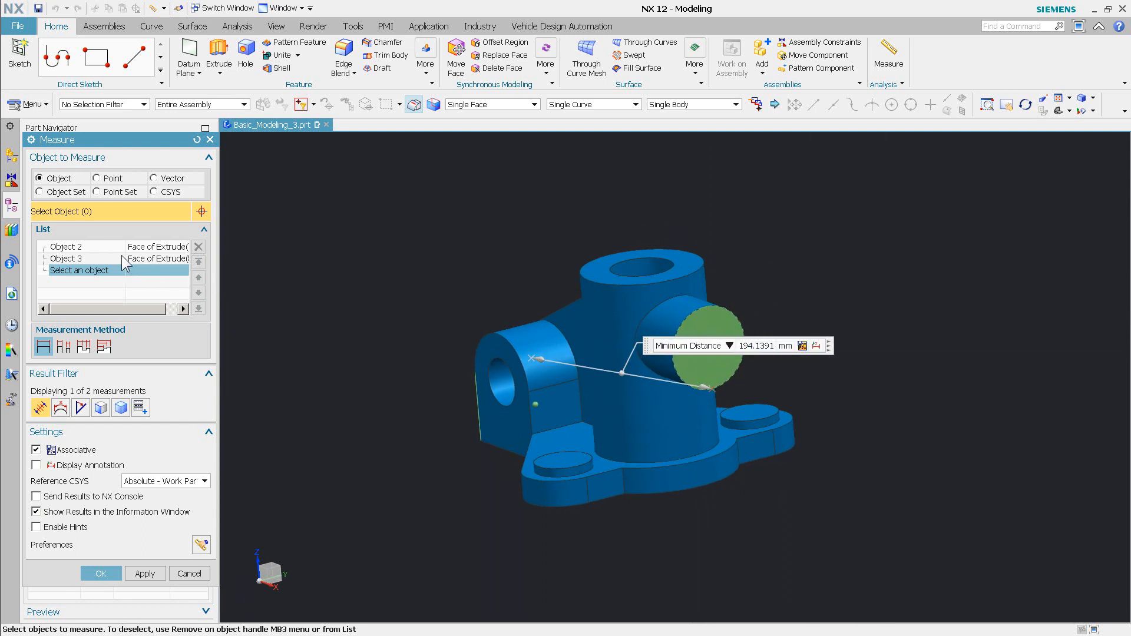
pyautogui.click(154, 178)
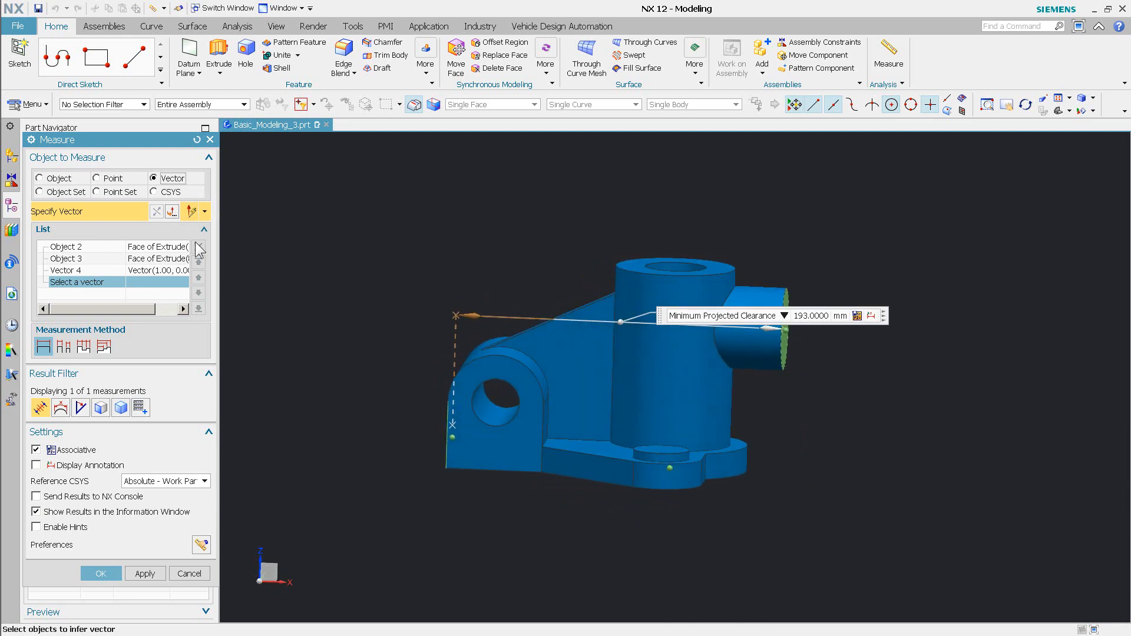
# - Inspect Vector 4 along X in the list, with projected clearance at 193 mm
pyautogui.click(65, 270)
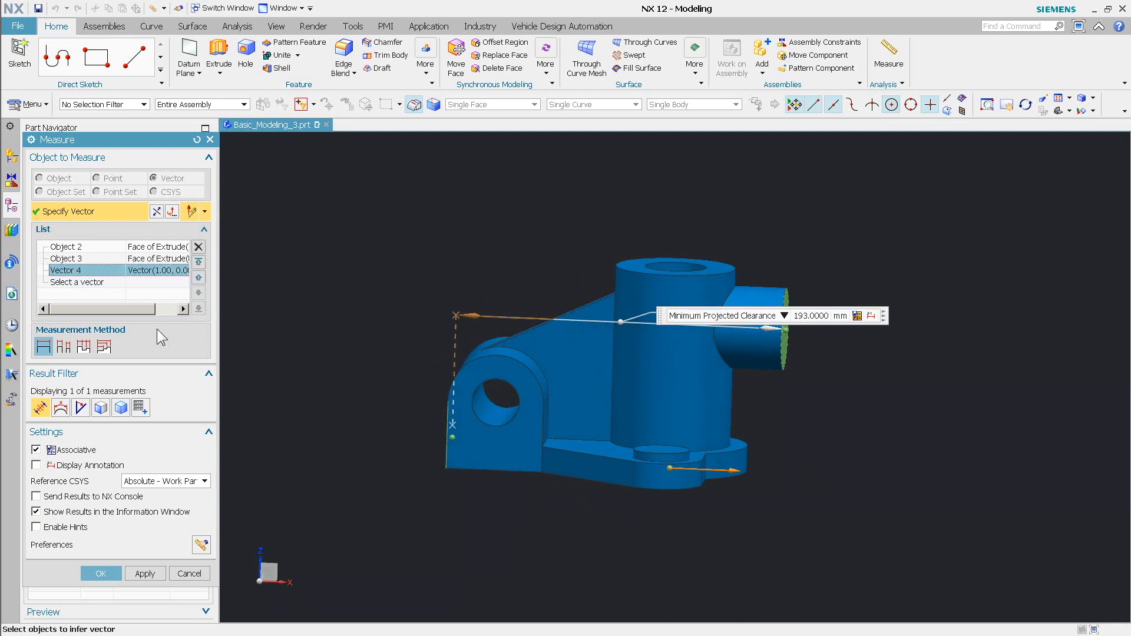
pyautogui.moveTo(90, 380)
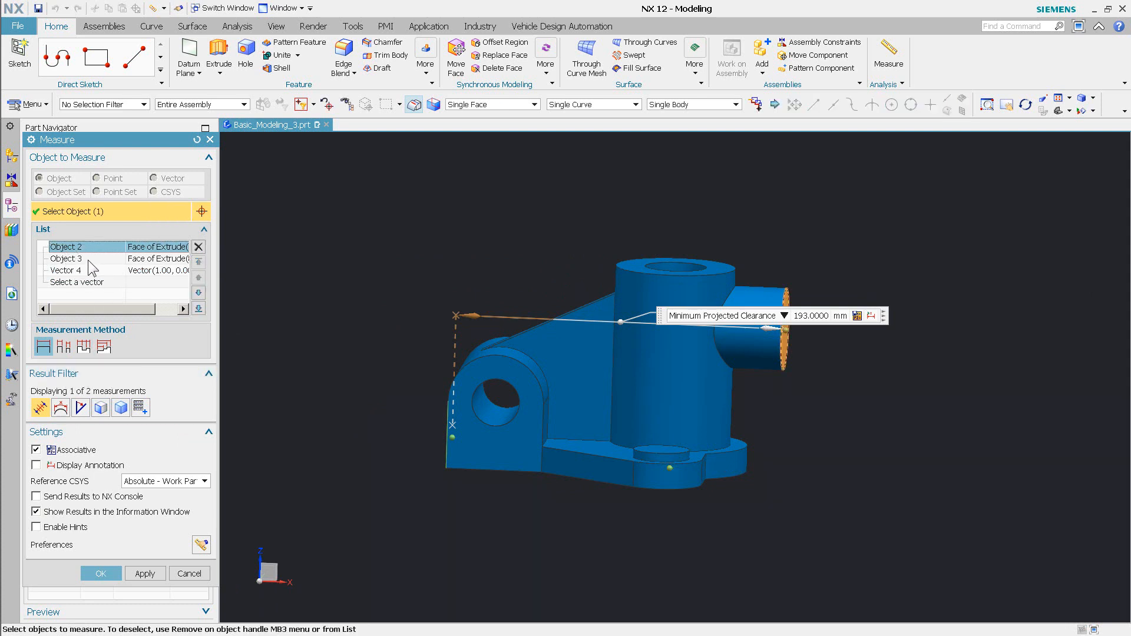
pyautogui.click(65, 270)
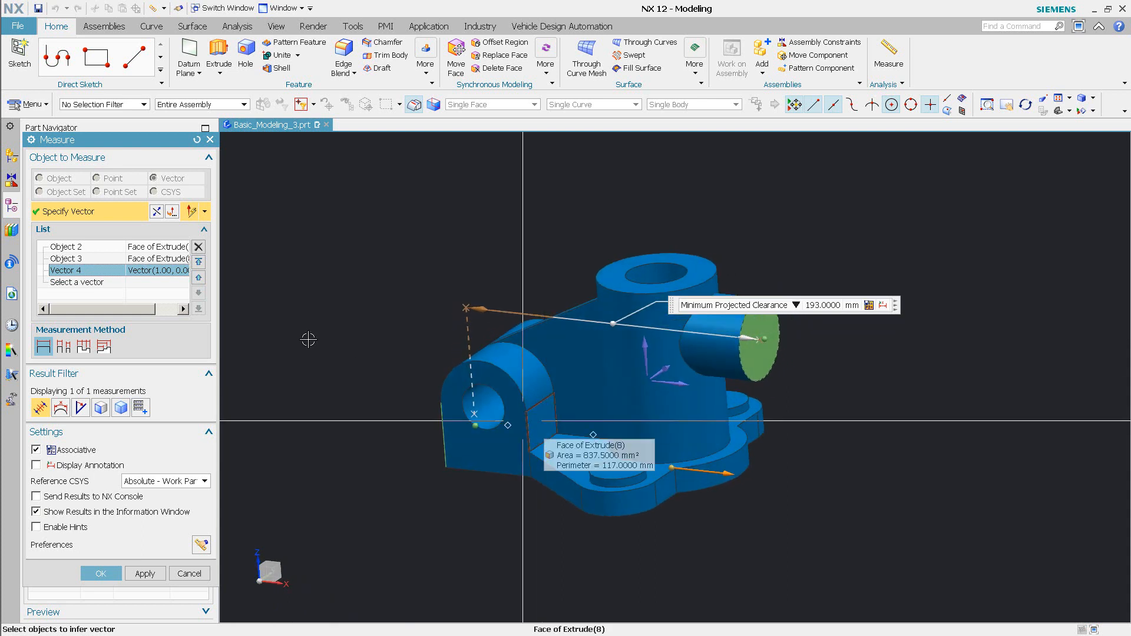
# - Add the flat lug face as Object 5 and measure From Reference Object (194.1391, 138.6271 mm)
pyautogui.click(76, 282)
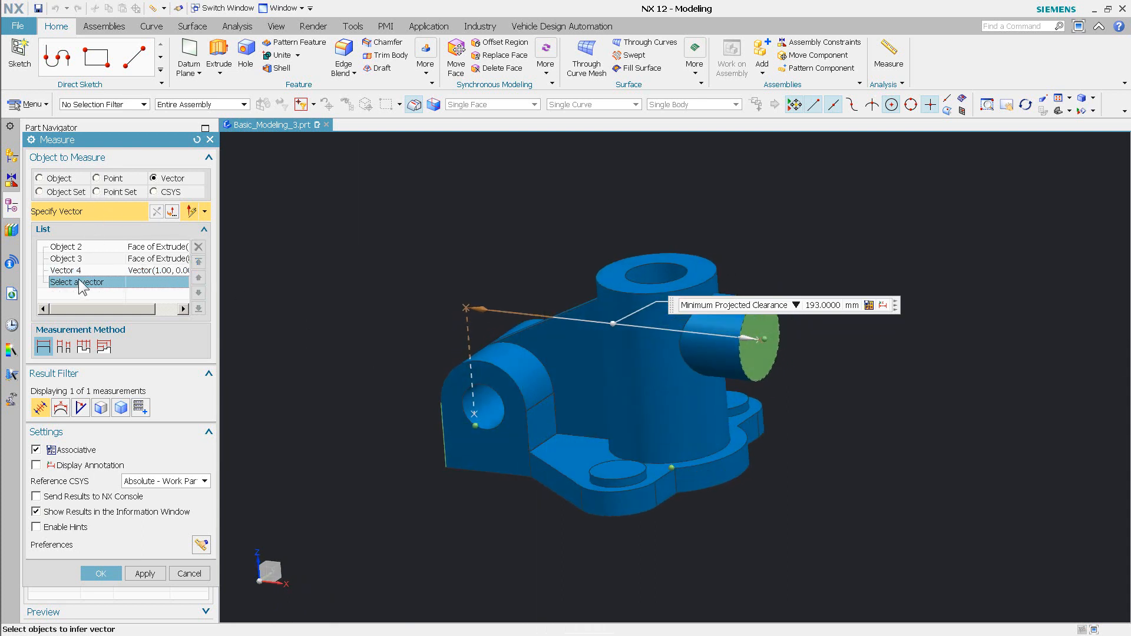
pyautogui.click(40, 178)
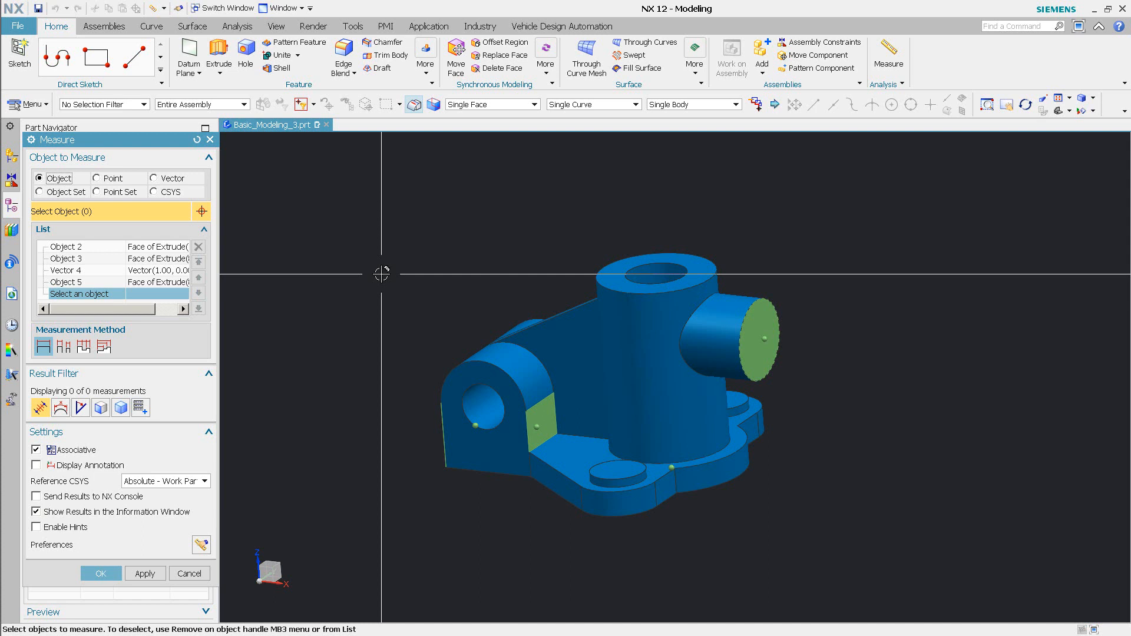
pyautogui.moveTo(382, 298)
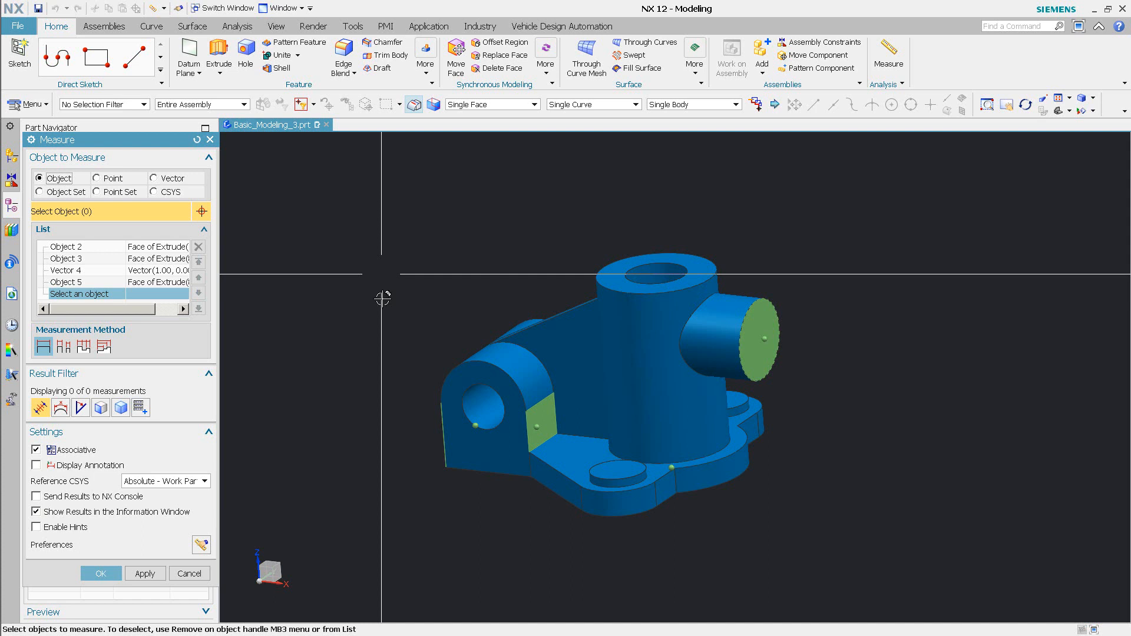
pyautogui.moveTo(82, 347)
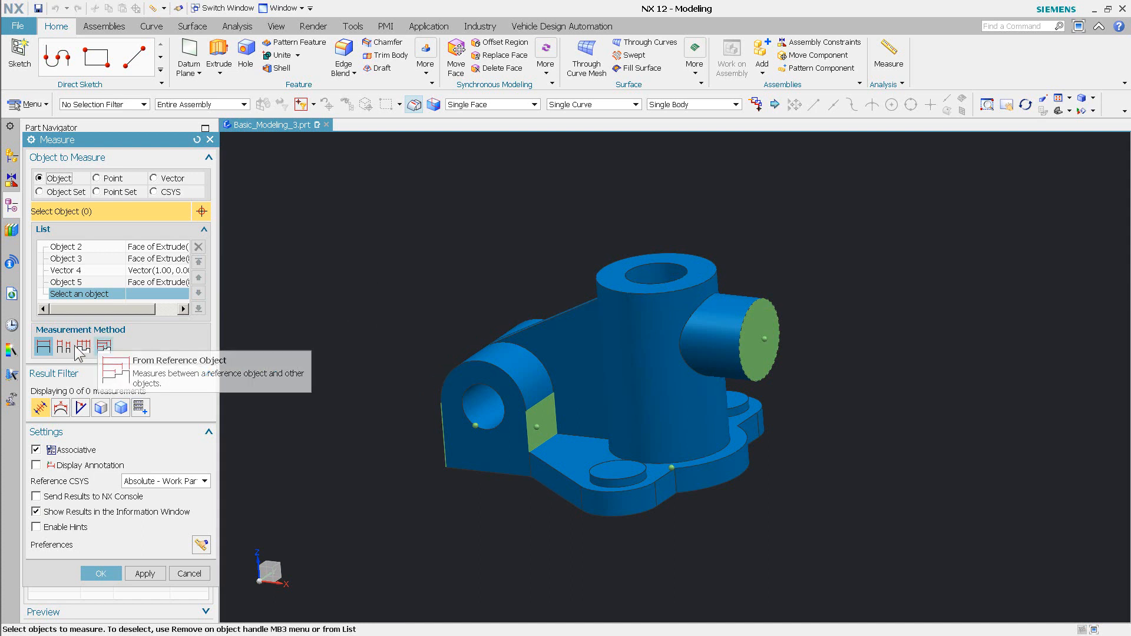
pyautogui.moveTo(104, 348)
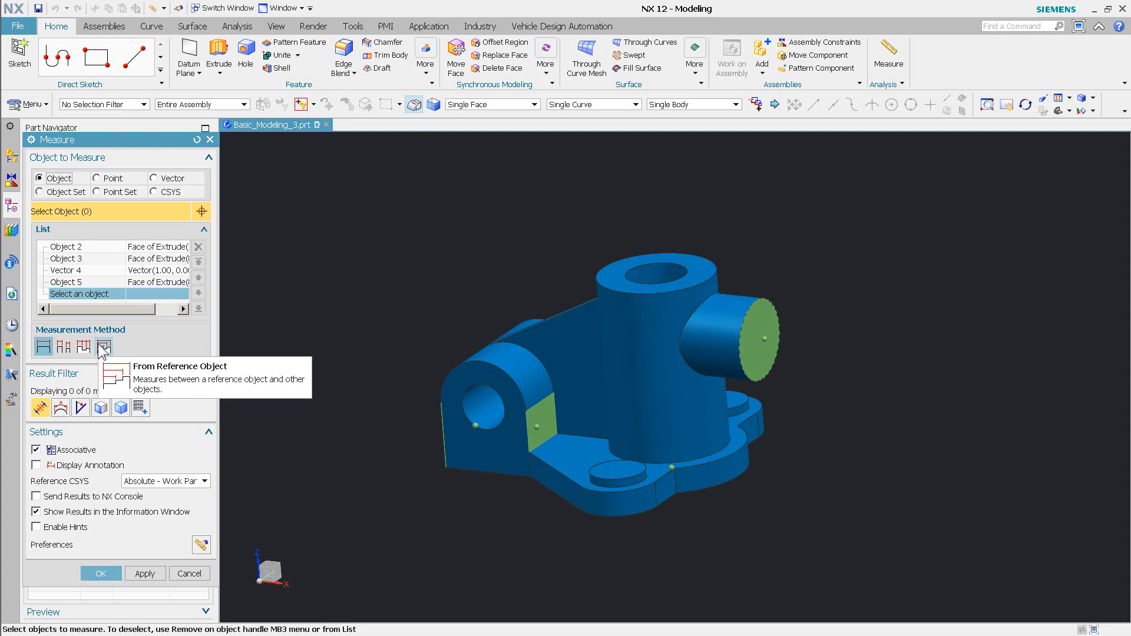
pyautogui.click(103, 347)
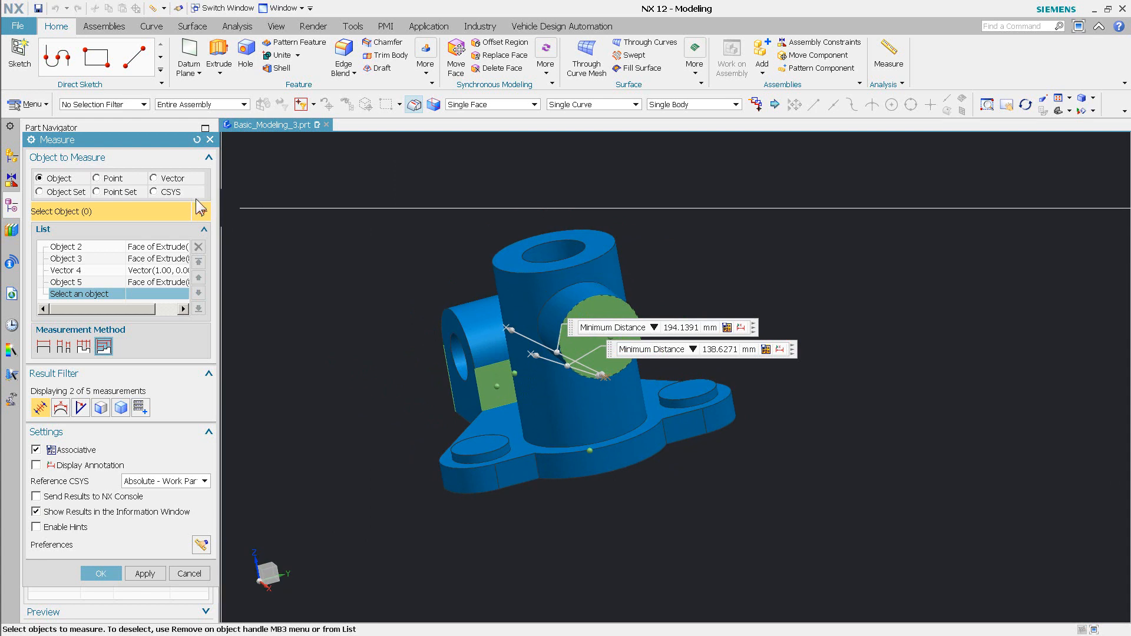
# - Reorder Vector 4 with Move Up and Move Down, restoring the 193 mm projected clearance
pyautogui.click(65, 270)
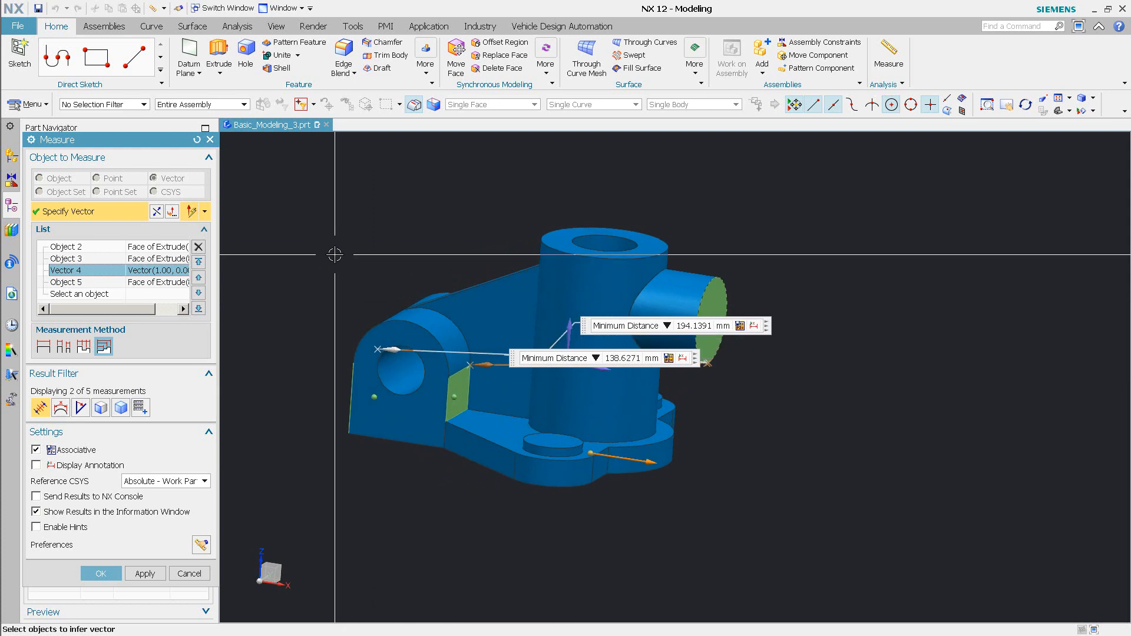
pyautogui.click(198, 262)
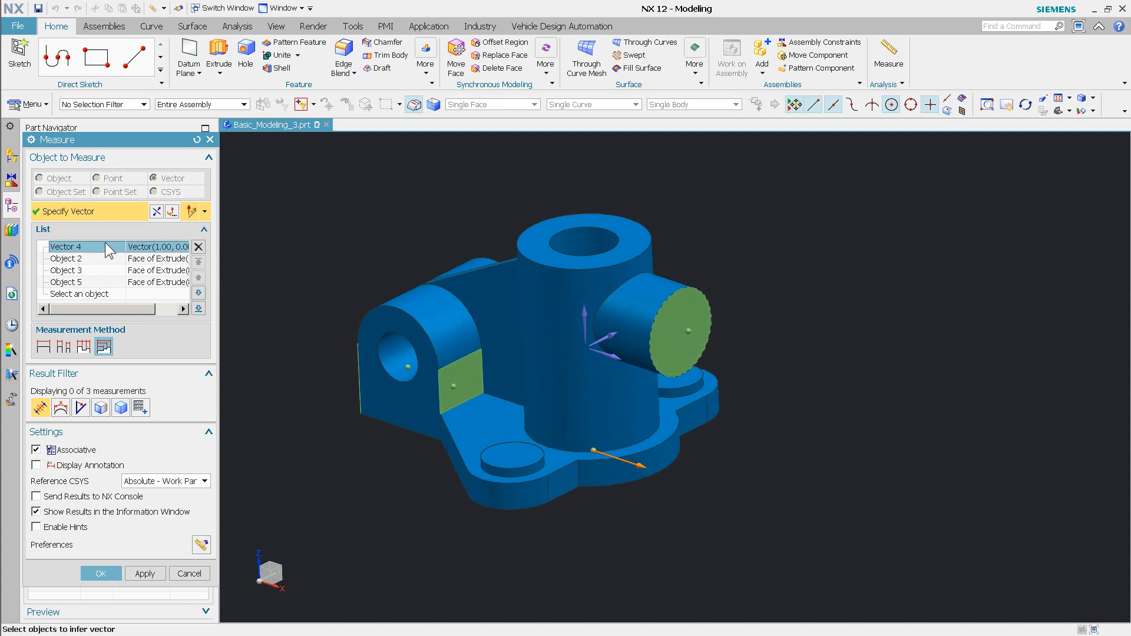
pyautogui.click(198, 294)
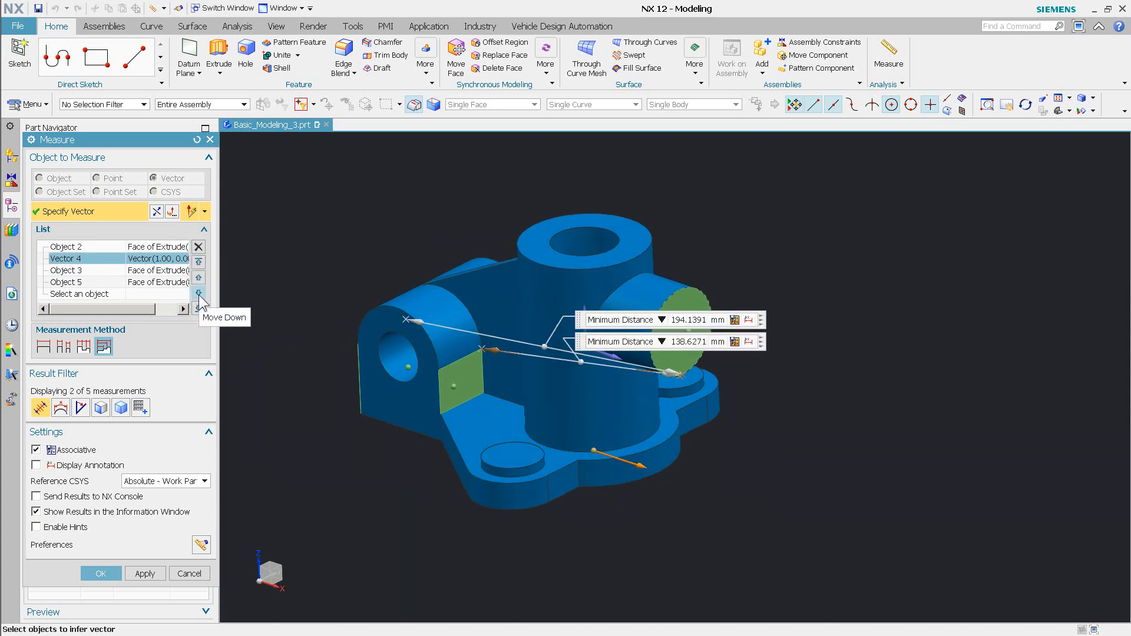
pyautogui.click(199, 294)
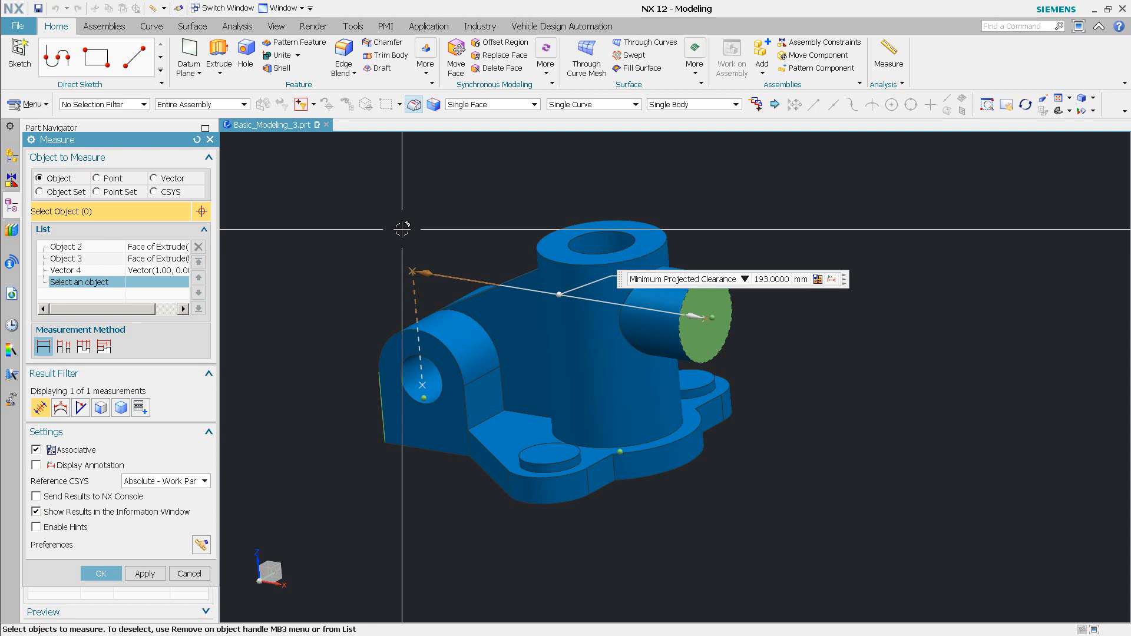
pyautogui.moveTo(675, 251)
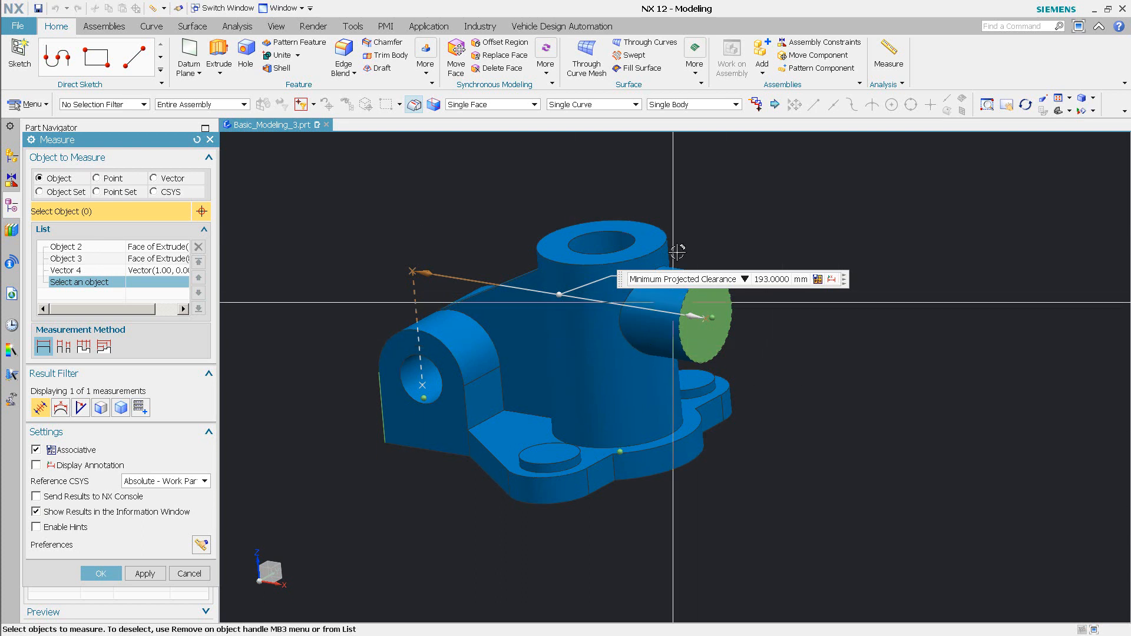
pyautogui.moveTo(769, 376)
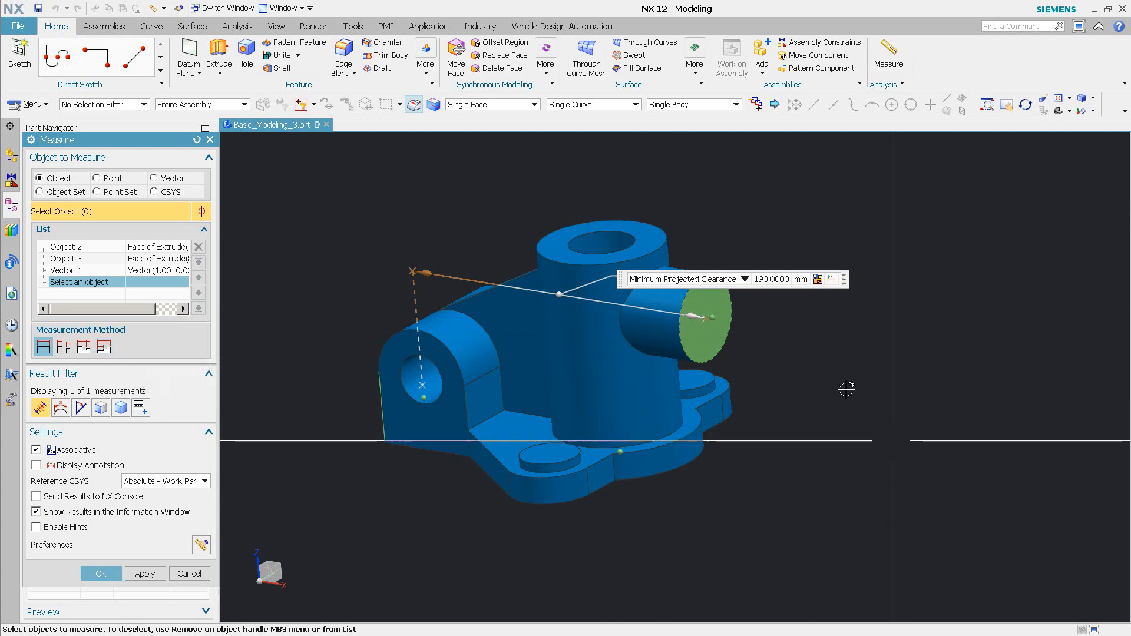
# - Cancel the Measure dialog to return to the Part Navigator
pyautogui.click(189, 574)
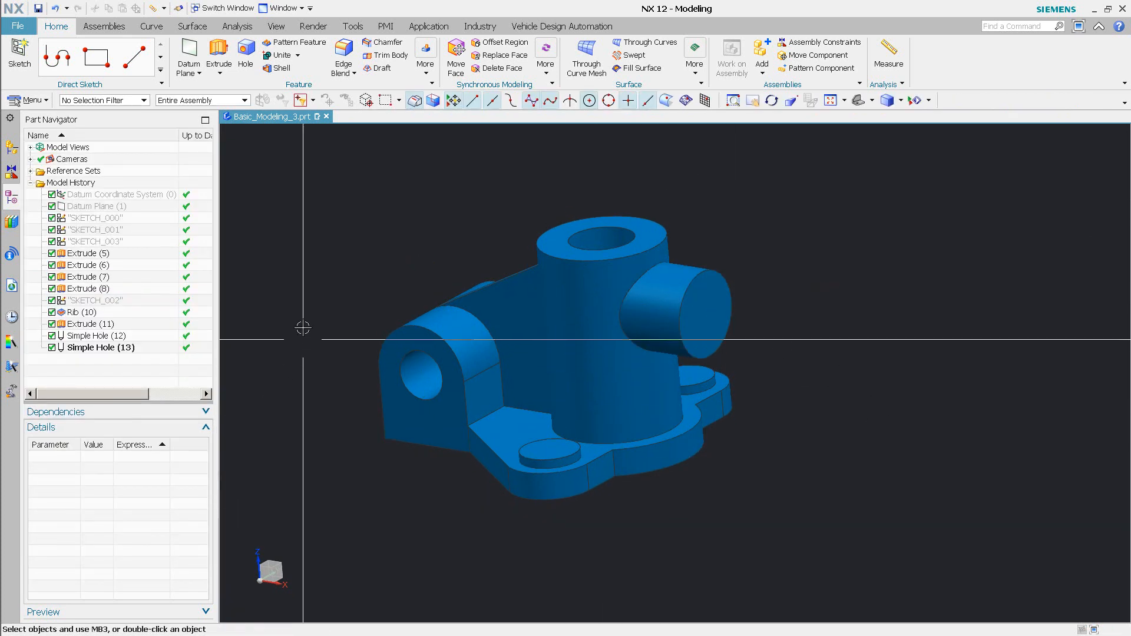
# - Create an inferred datum plane on the round cylinder end face
pyautogui.click(188, 55)
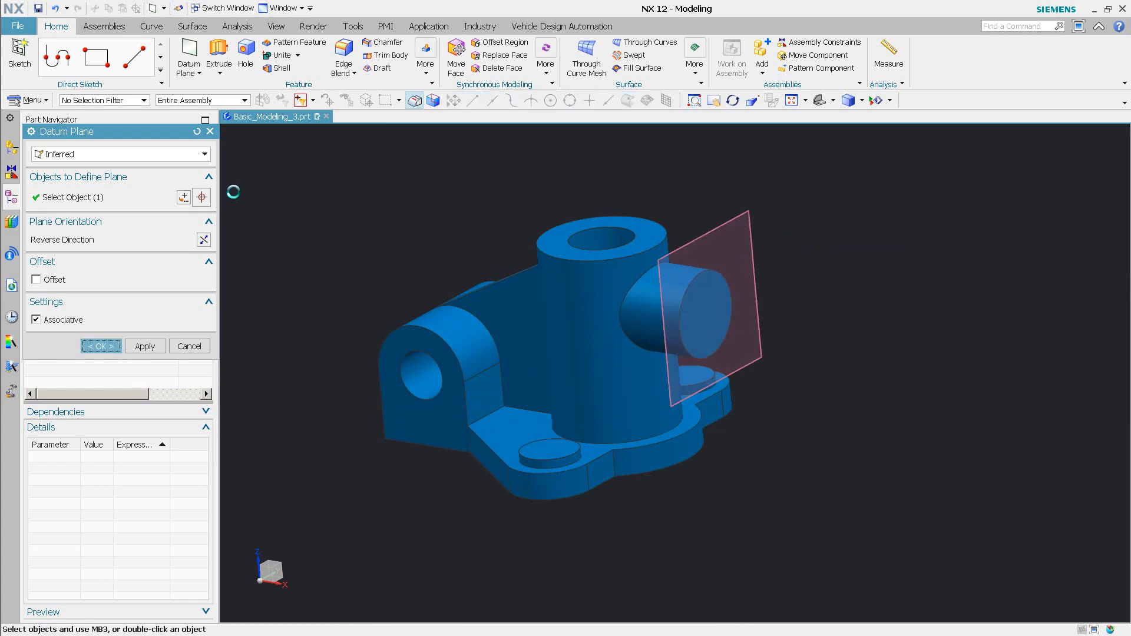
pyautogui.click(888, 55)
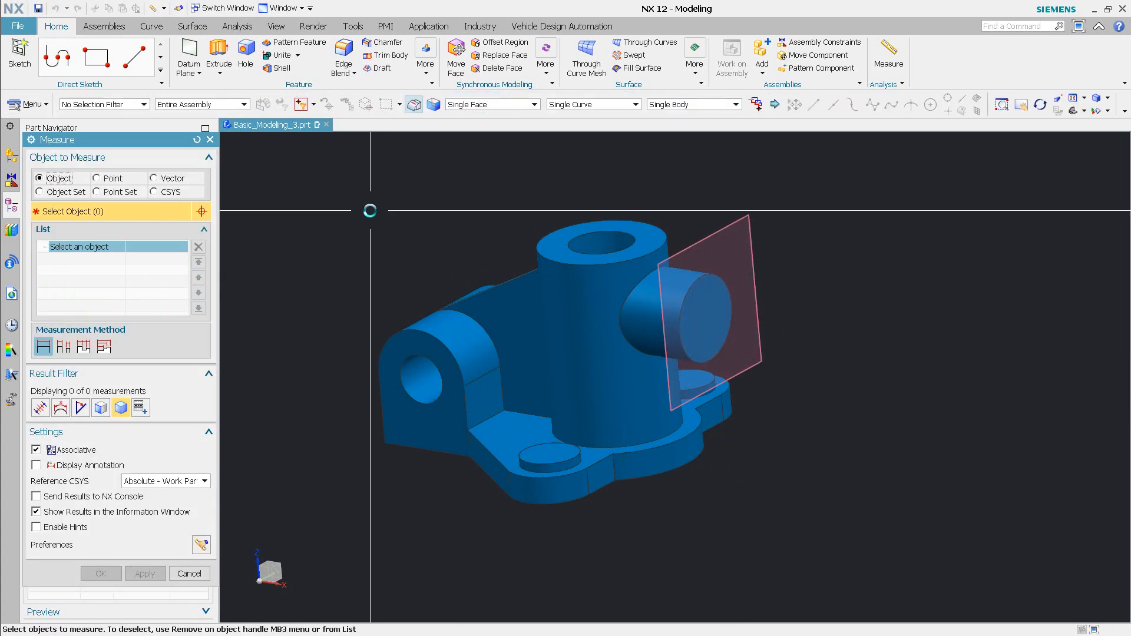